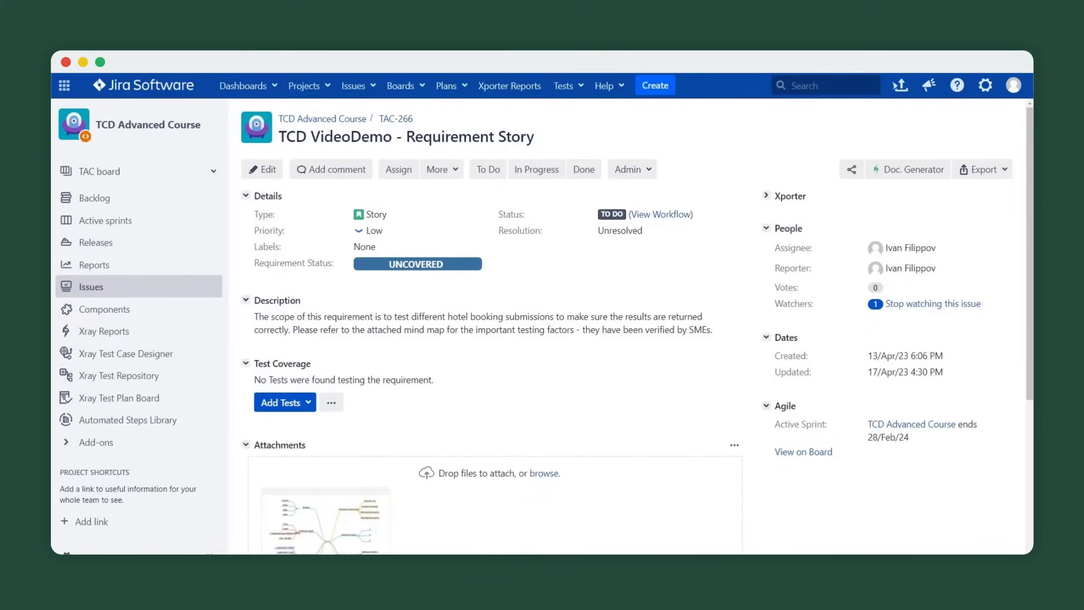
# Step: Preview the mind map, then create model TCD VideoDemo - Expedia.com from the OPML file
pyautogui.click(326, 527)
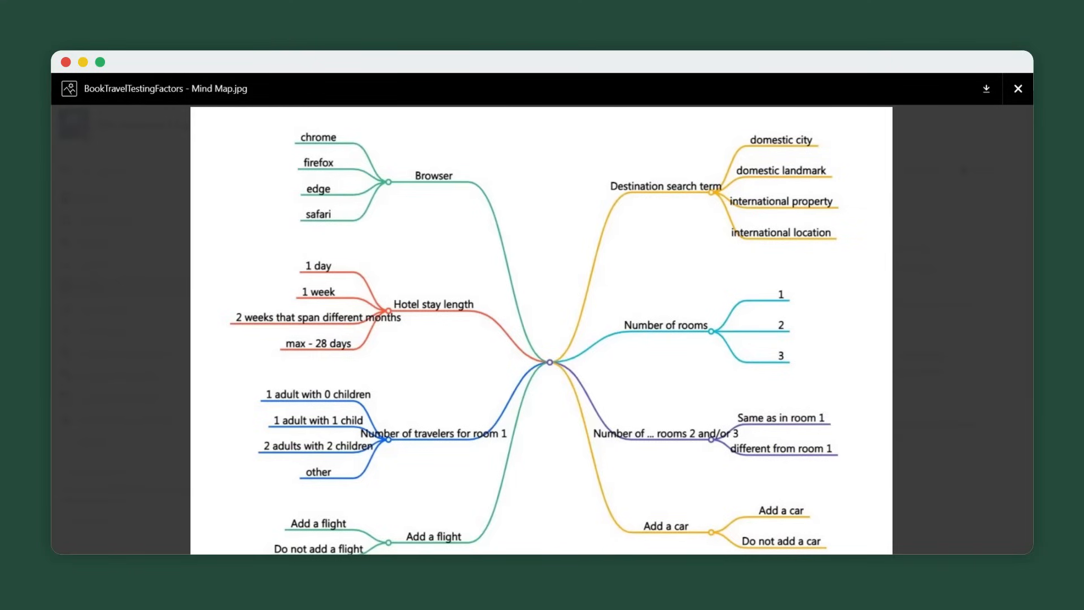
pyautogui.click(1017, 89)
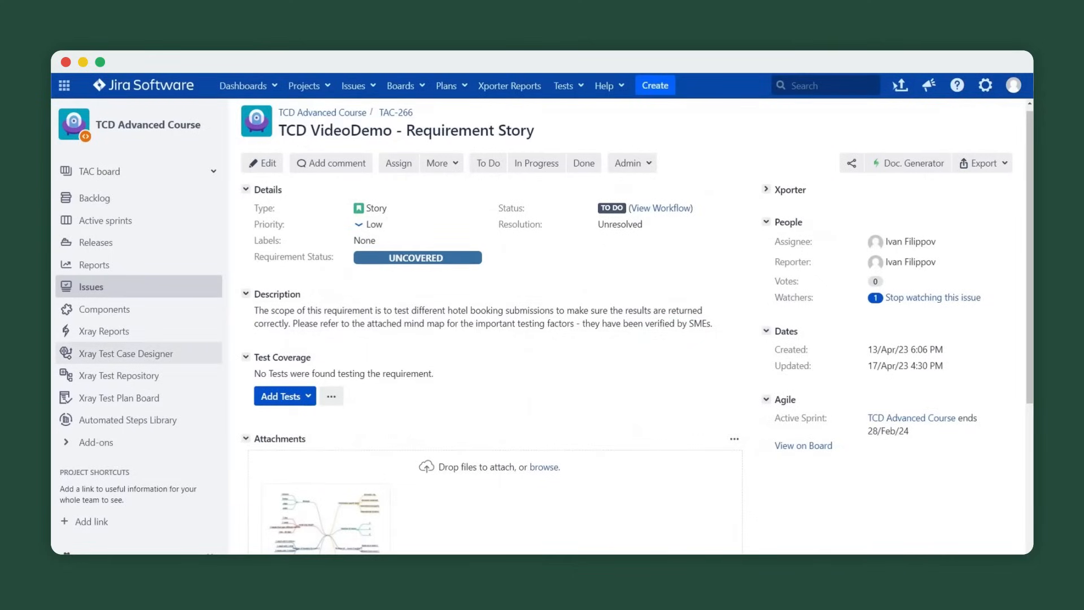
pyautogui.moveTo(126, 354)
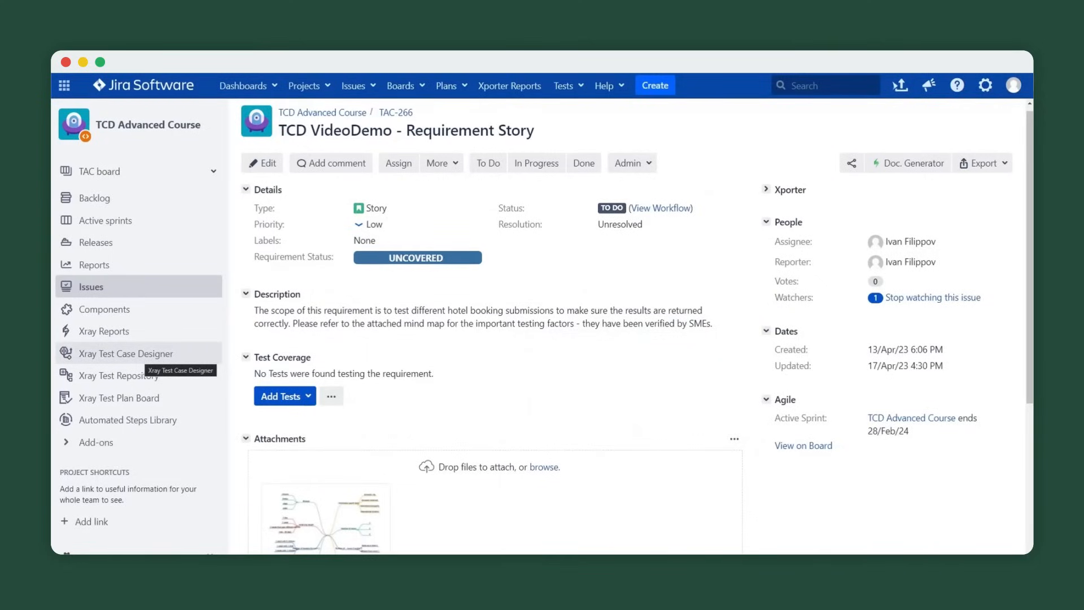
pyautogui.click(125, 353)
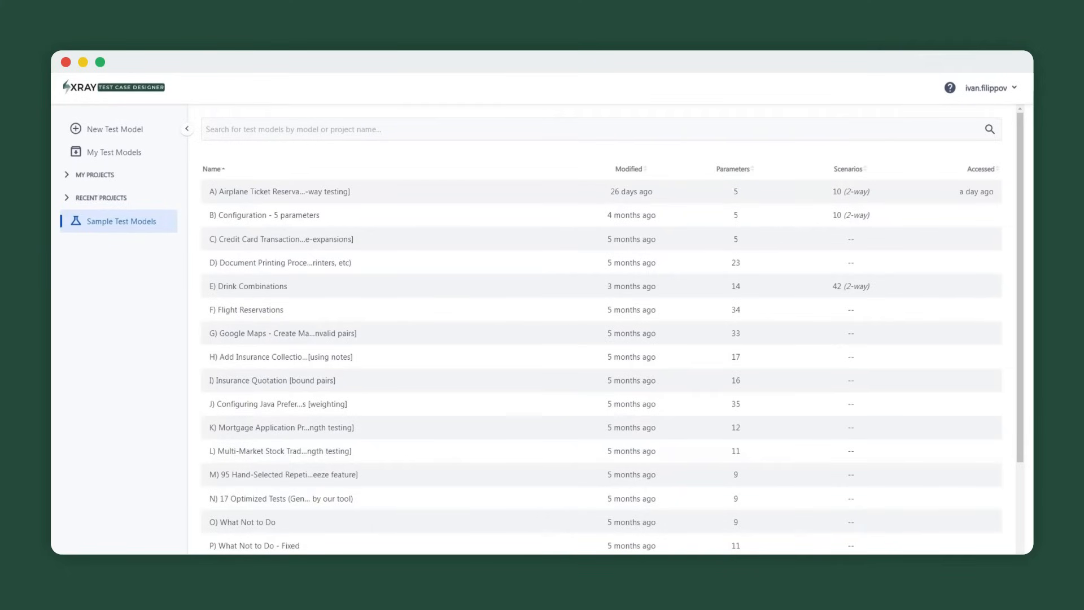
pyautogui.moveTo(114, 144)
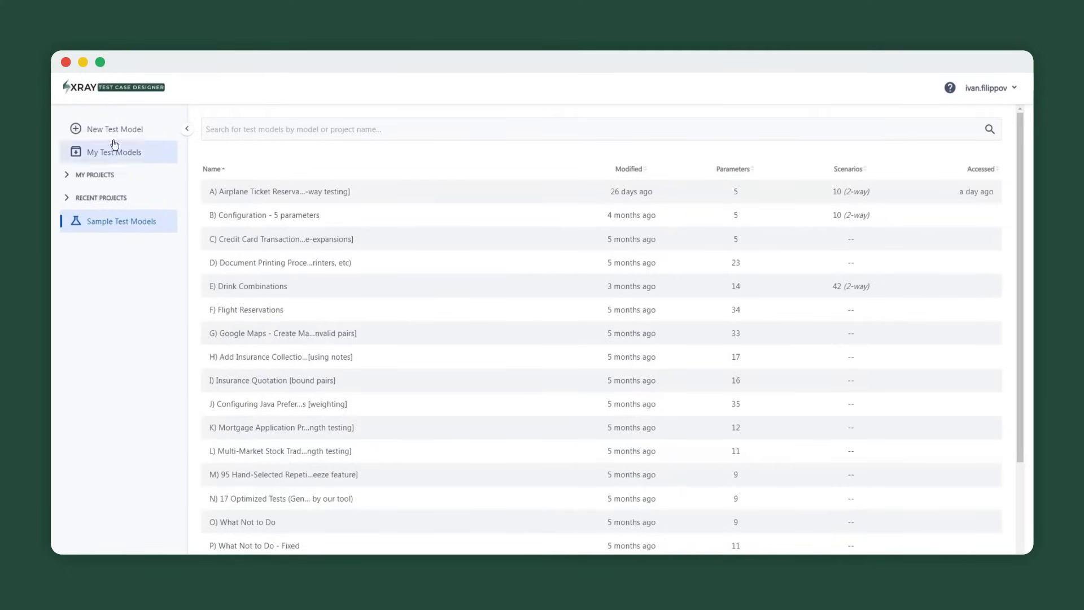
pyautogui.click(115, 129)
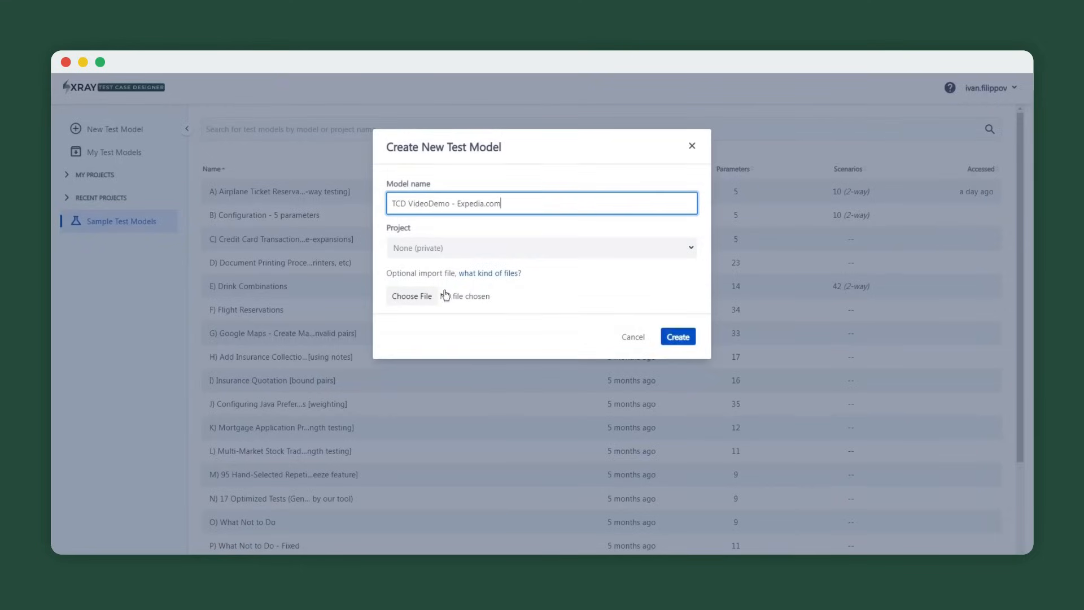
pyautogui.click(411, 296)
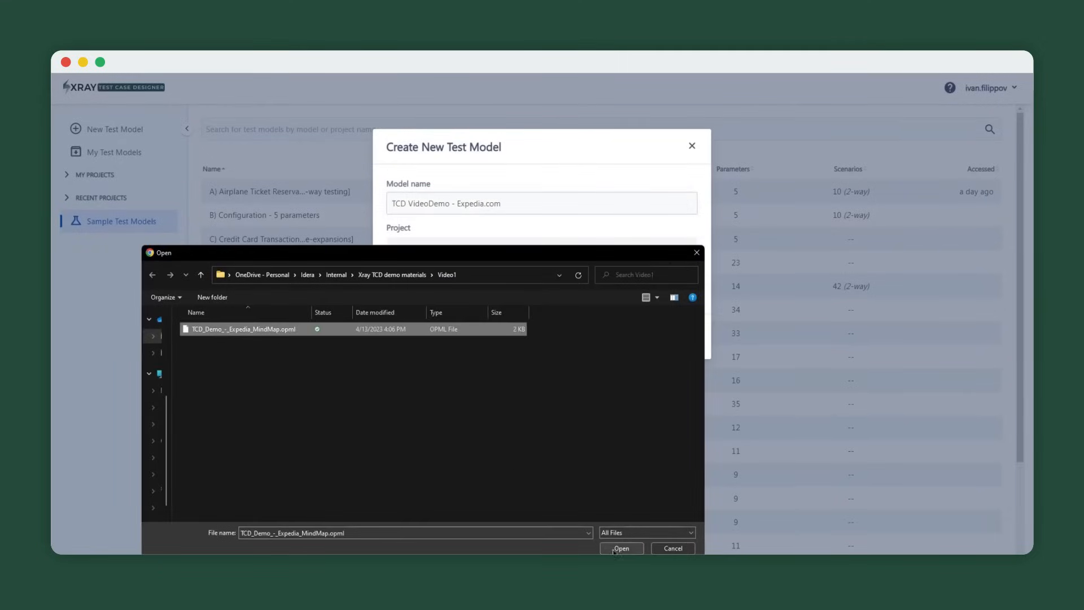
pyautogui.click(621, 548)
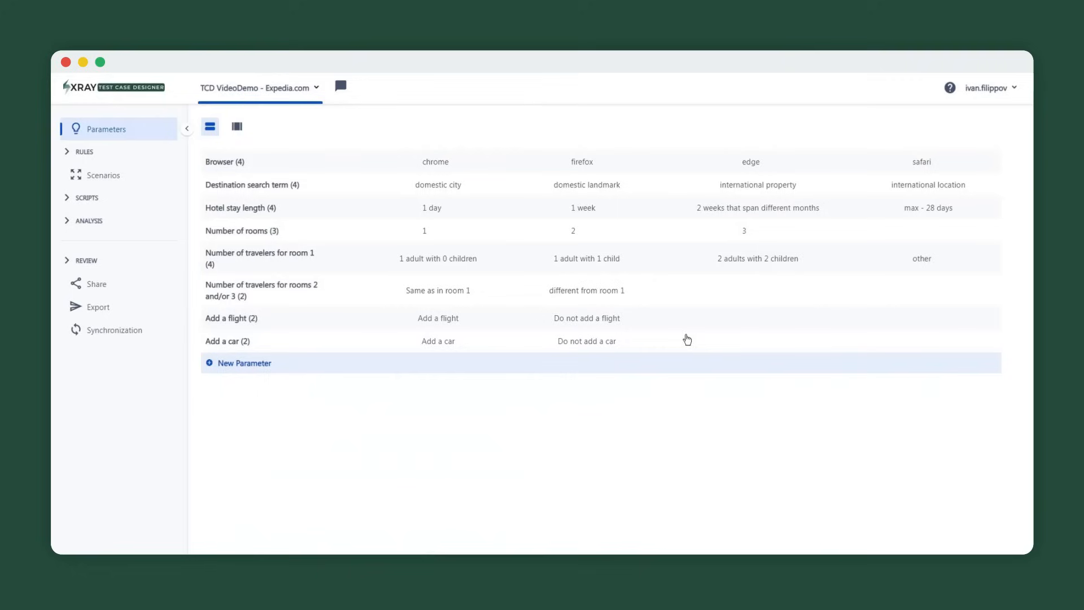
# Step: View the eight imported hotel-booking parameters as text, then as a mind map
pyautogui.click(237, 126)
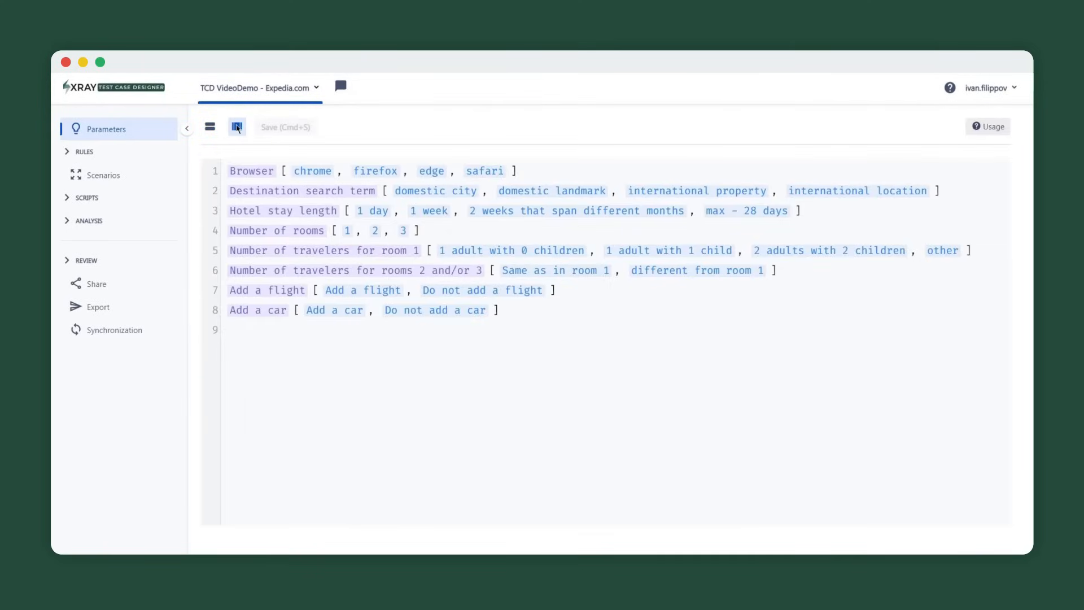
pyautogui.click(104, 307)
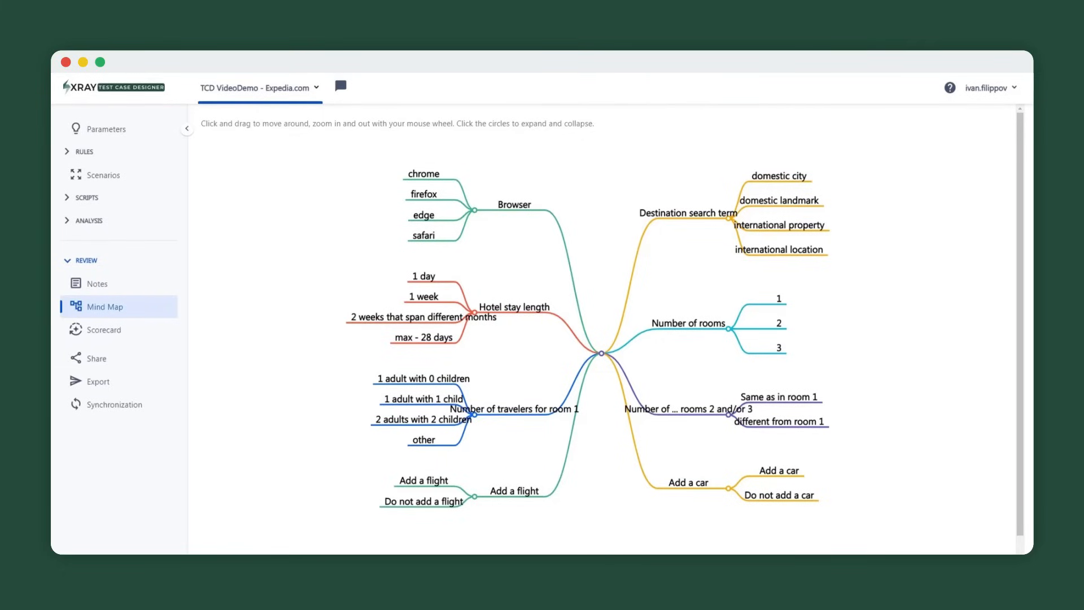
# Step: Show the rooms-1 constraint invalidating travelers for rooms 2 and/or 3 in text view
pyautogui.click(83, 151)
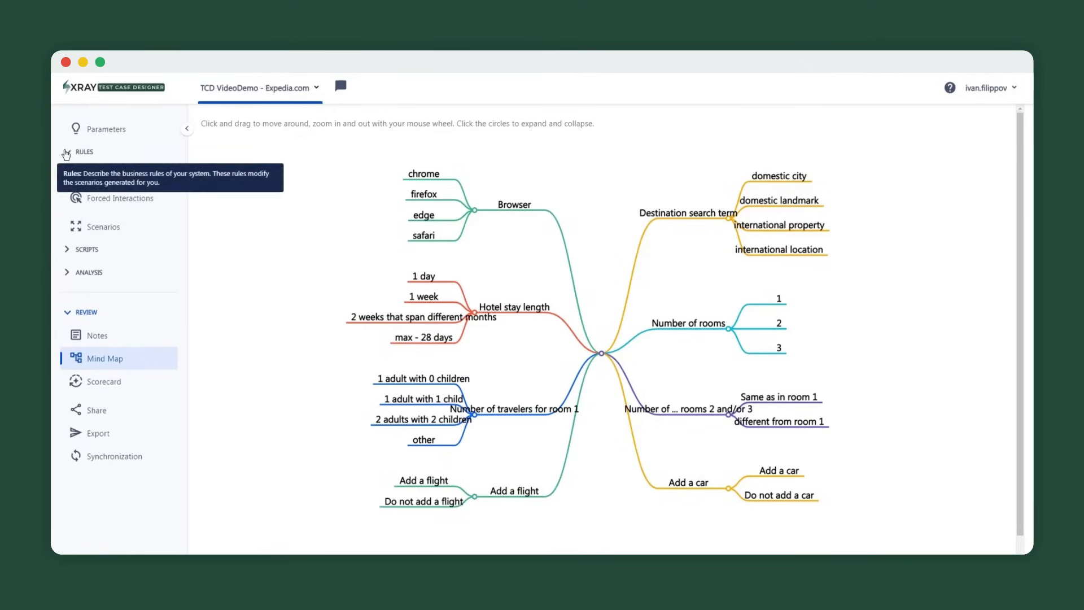
pyautogui.click(83, 151)
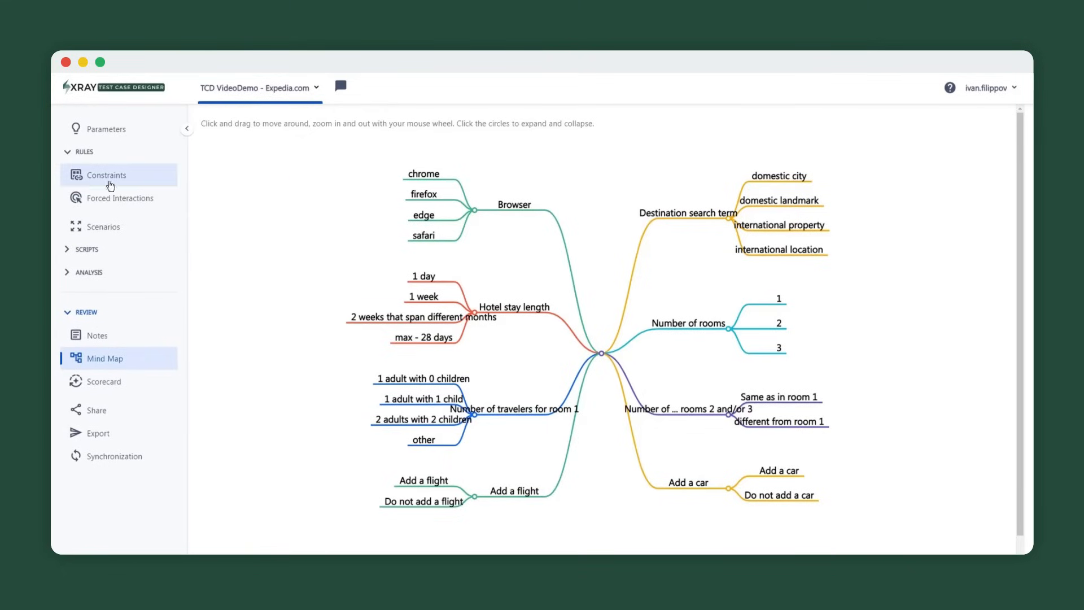
pyautogui.click(106, 176)
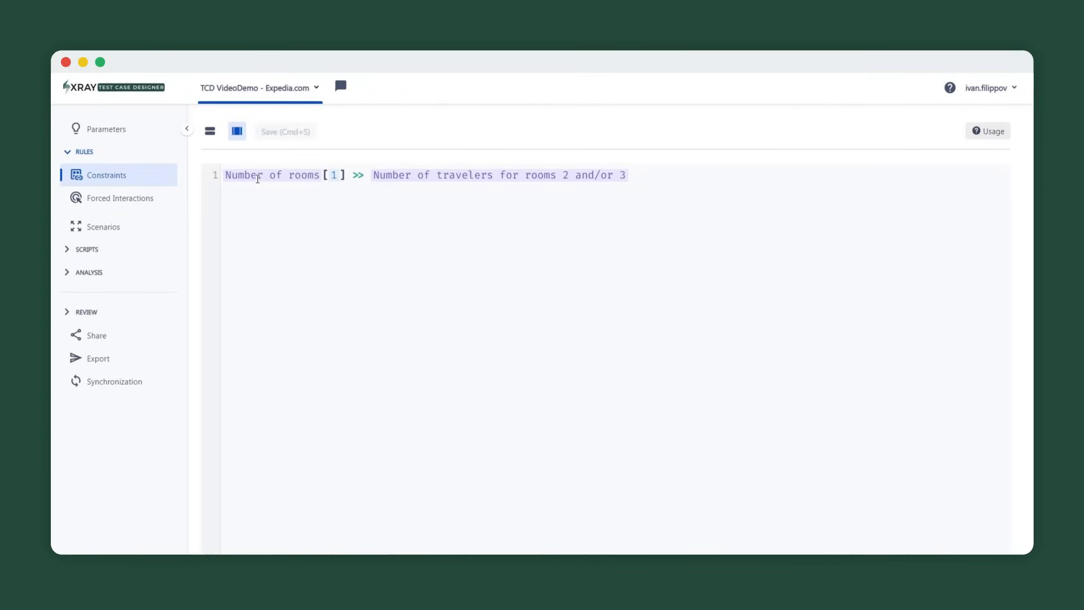
pyautogui.moveTo(111, 198)
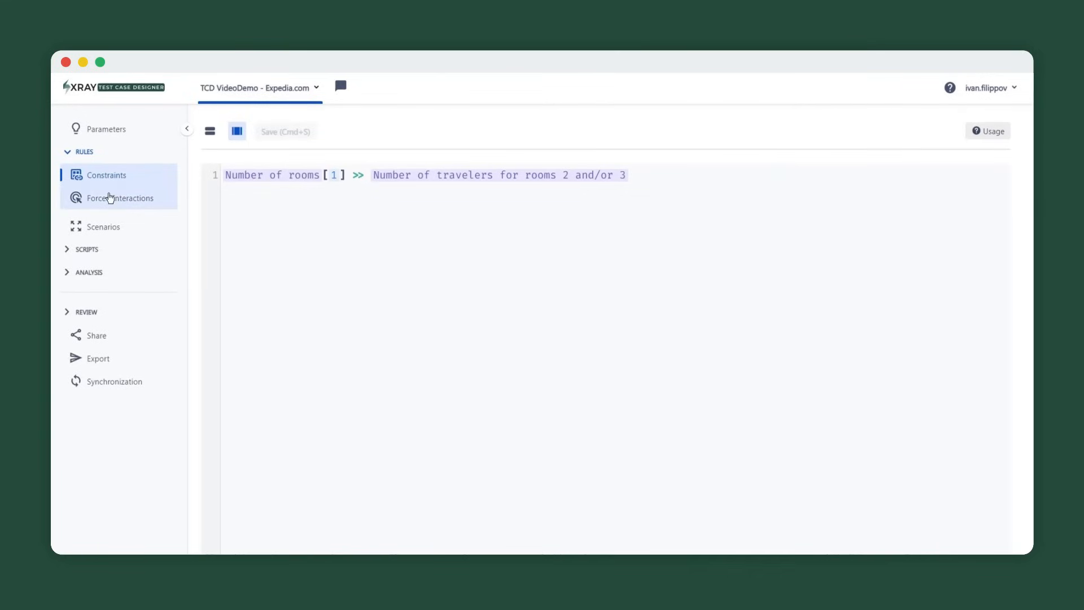
# Step: Review the Happy Path forced values, then check interaction strength for the 23 scenarios
pyautogui.click(119, 198)
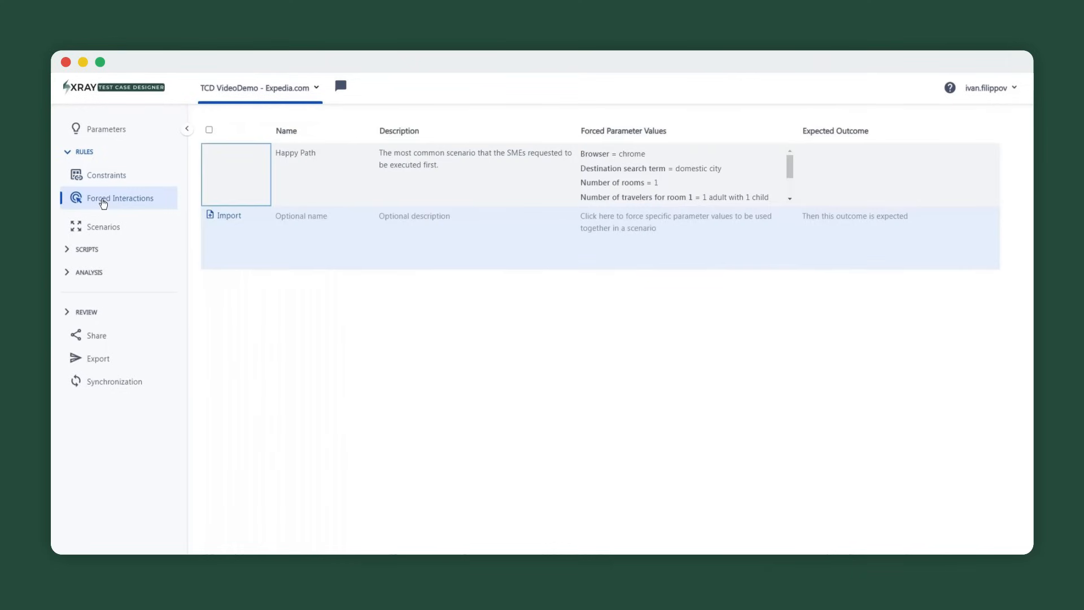
pyautogui.moveTo(317, 278)
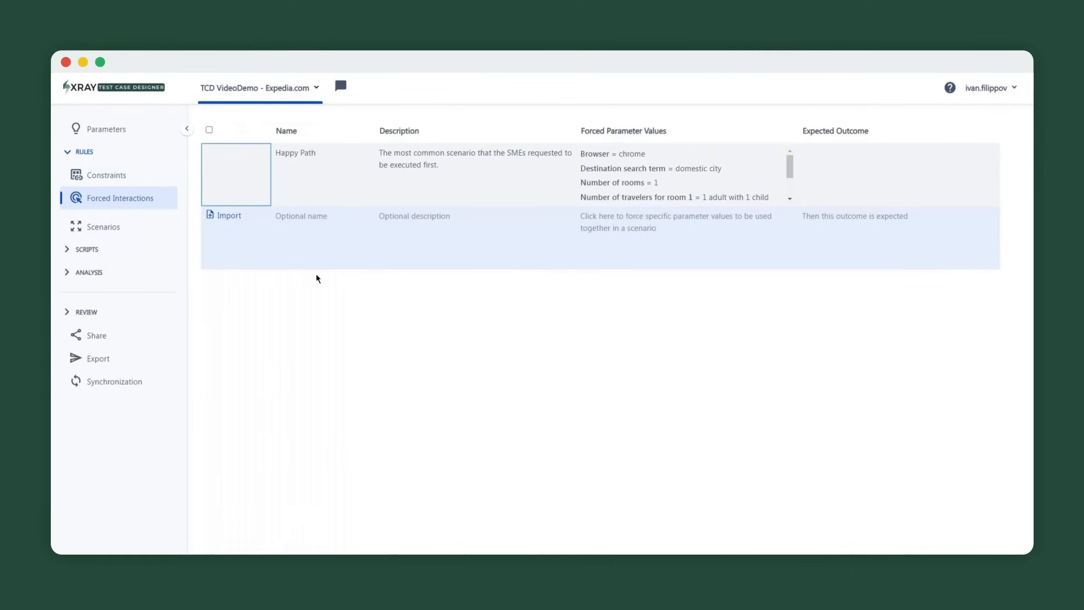
pyautogui.moveTo(309, 279)
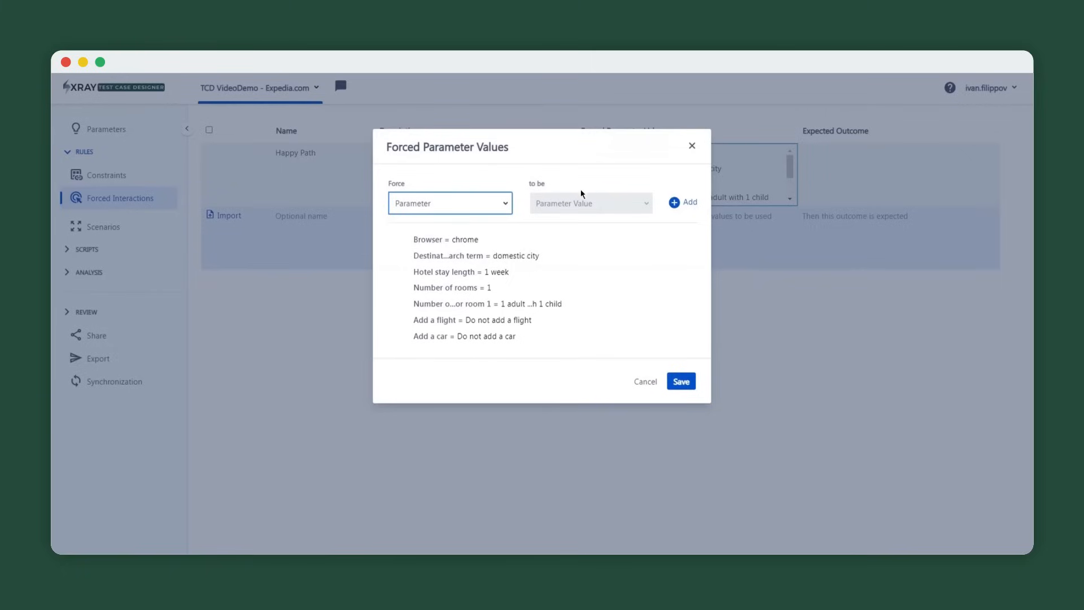
pyautogui.click(681, 381)
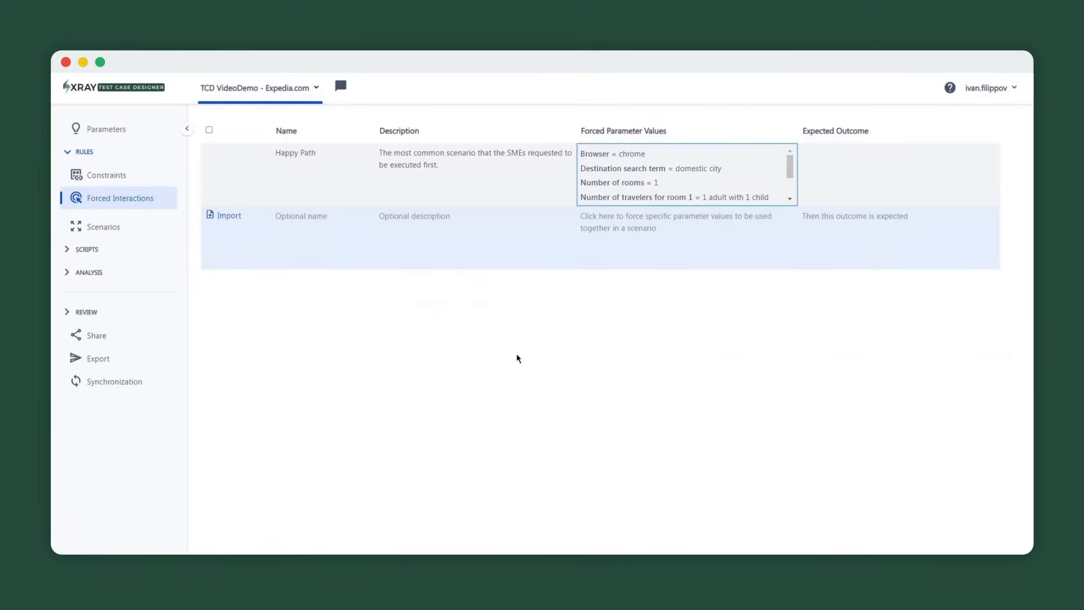
pyautogui.moveTo(438, 352)
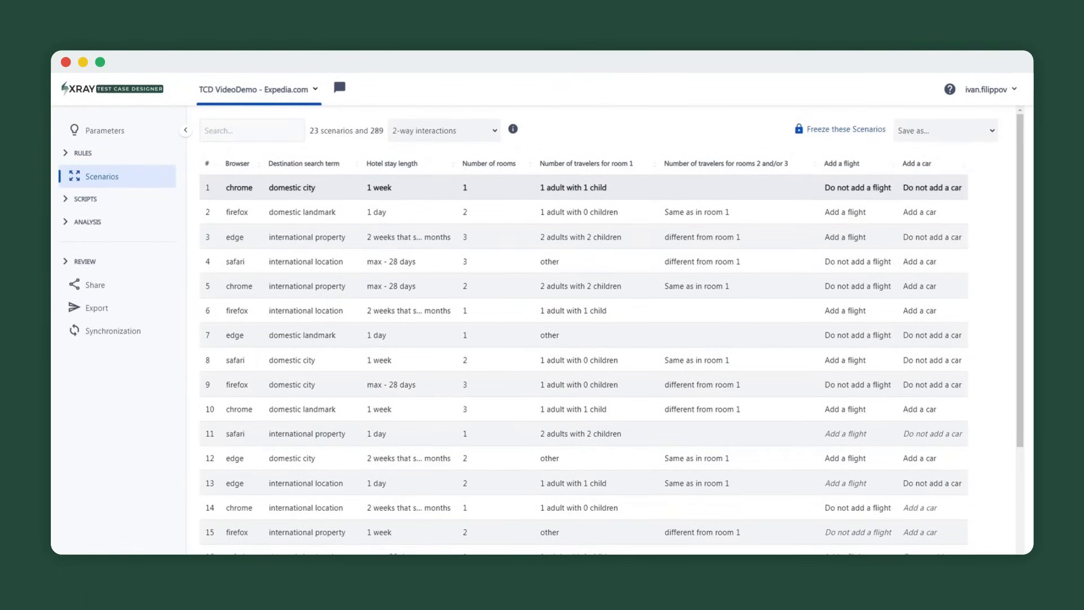
pyautogui.click(444, 130)
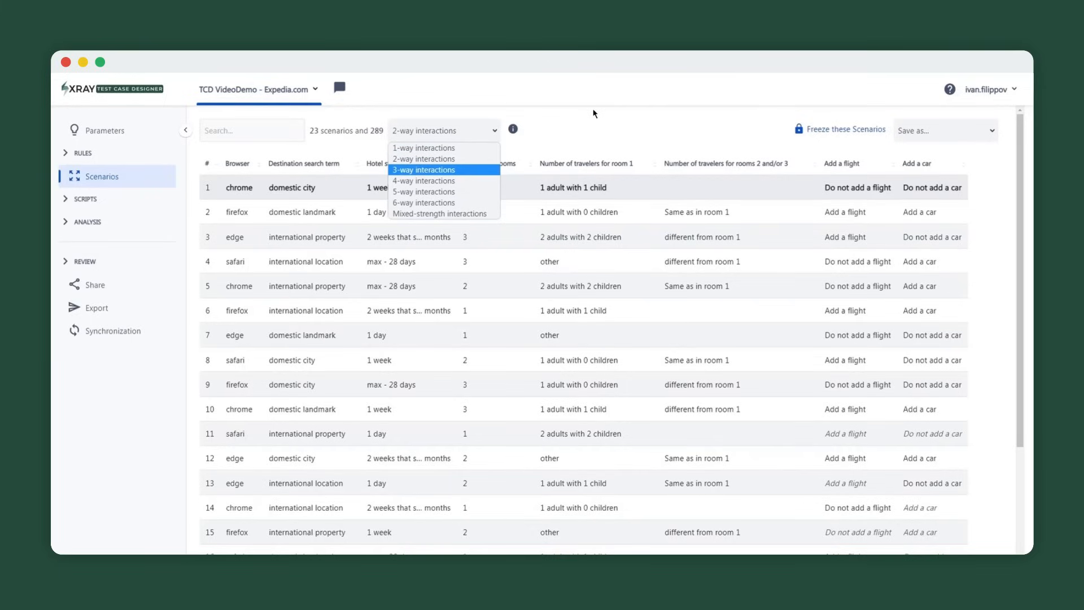